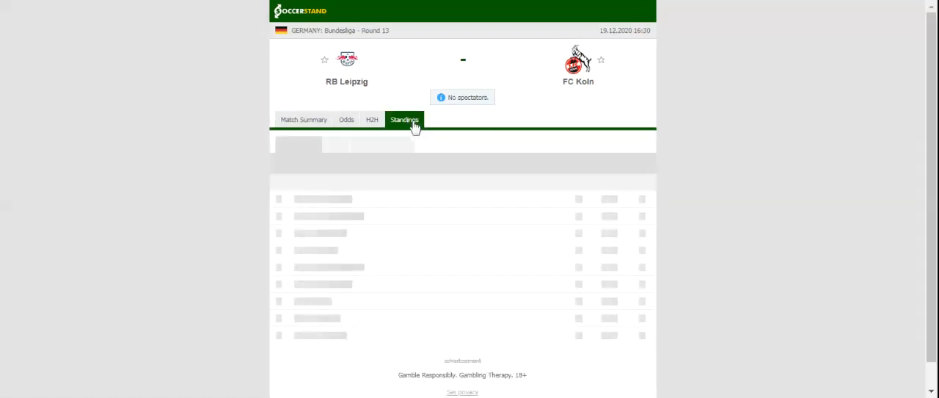
- Show the Bundesliga standings table for the RB Leipzig vs FC Koln match
left_click(405, 119)
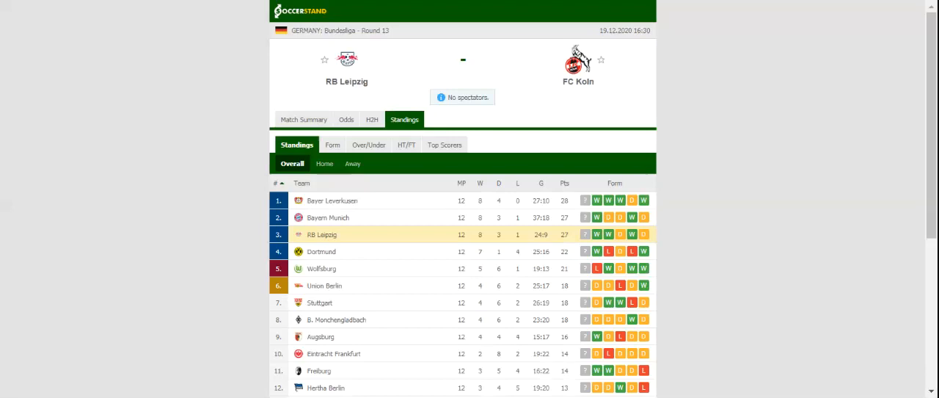
- Return from the standings to the match overview with its pre-match odds
left_click(379, 119)
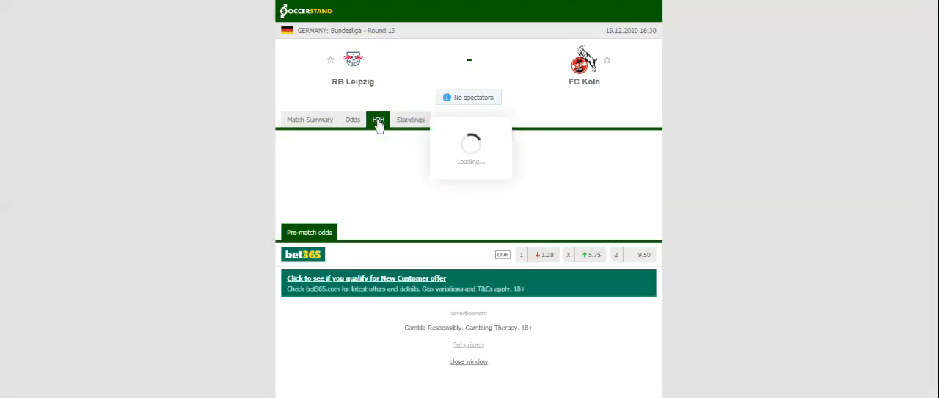
- Show the H2H section listing recent results for RB Leipzig and FC Koln
left_click(377, 119)
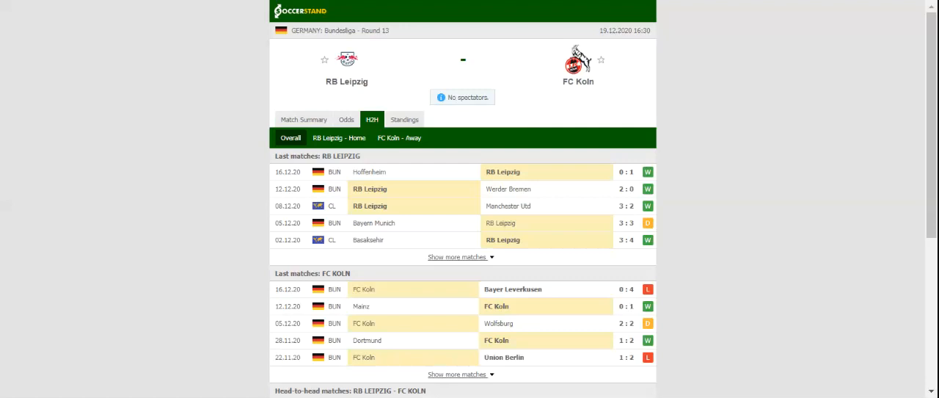
mouse_move(321, 9)
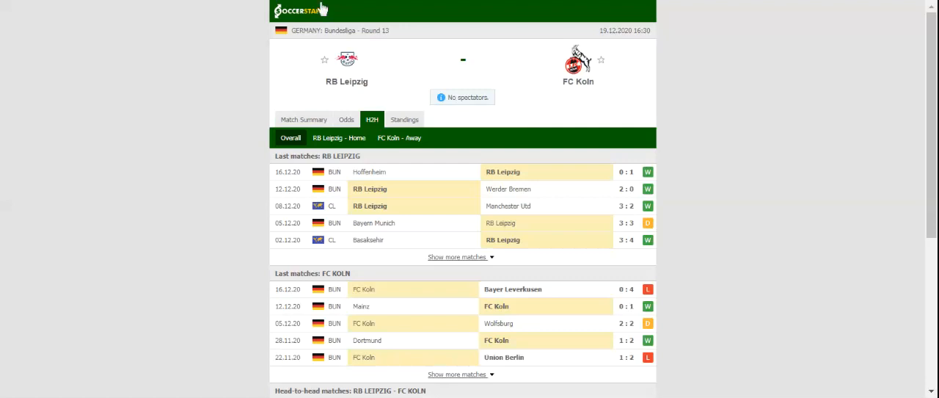